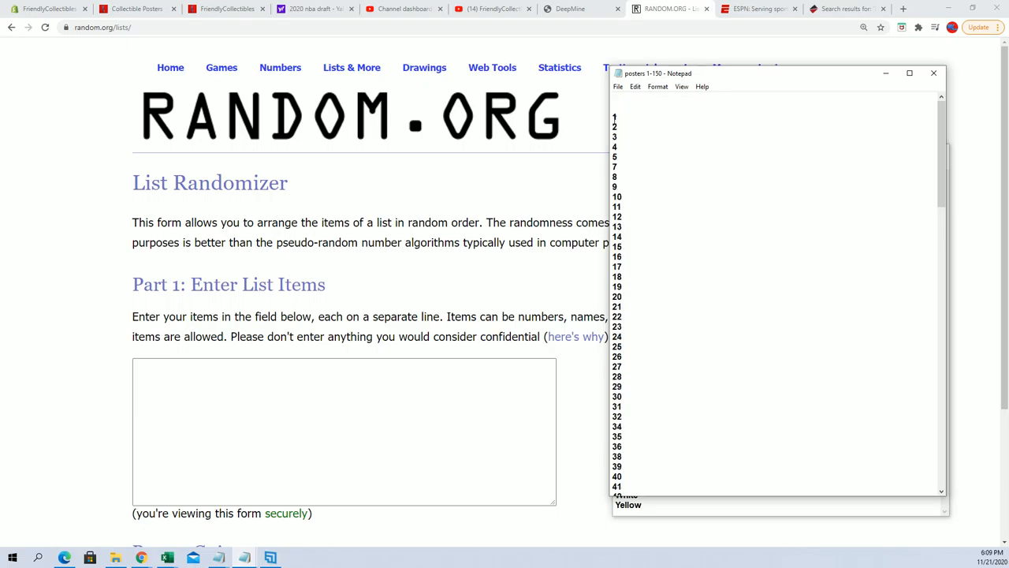
# Paste the Notepad list of posters 1–150 into the RANDOM.ORG item entry box.
pyautogui.scroll(-3)
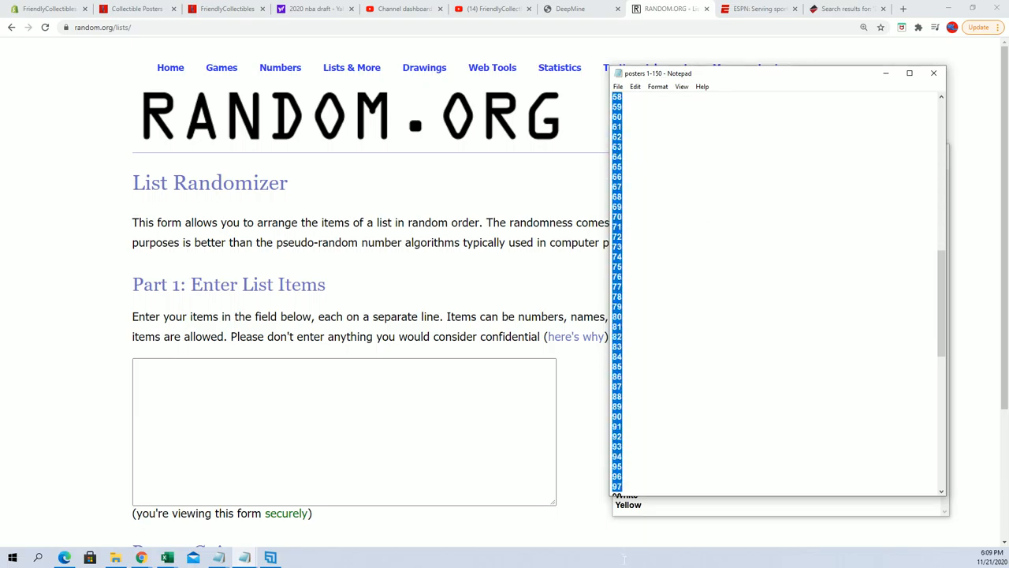
pyautogui.scroll(-3)
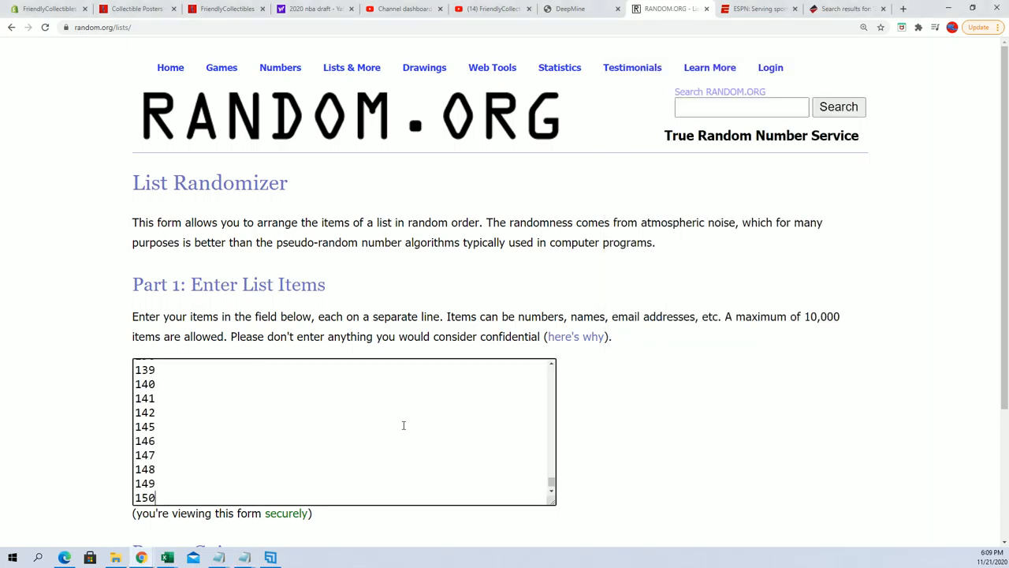
# Randomize the 143 poster numbers, then reshuffle them several more times with Again!
pyautogui.scroll(-3)
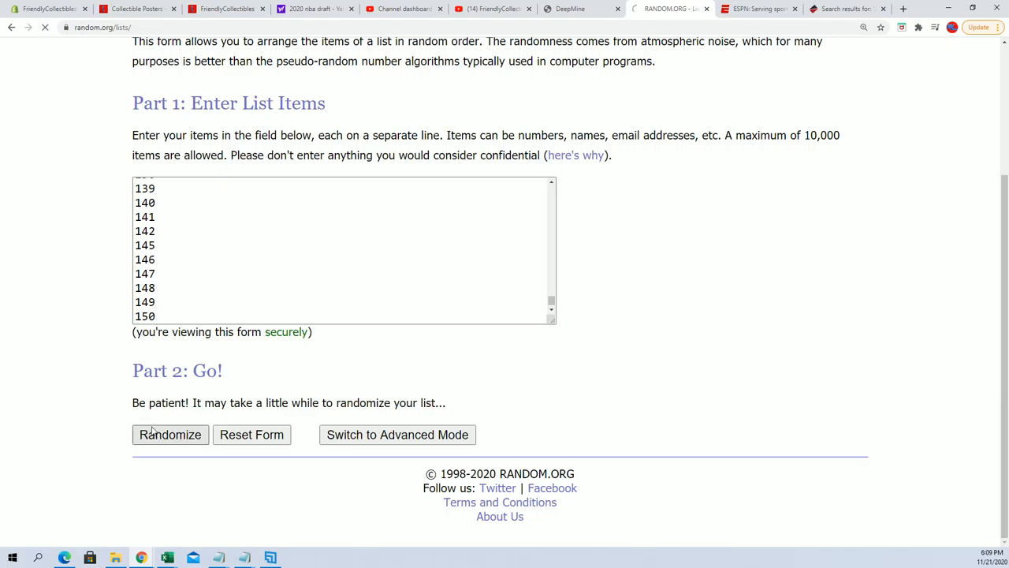
pyautogui.click(170, 435)
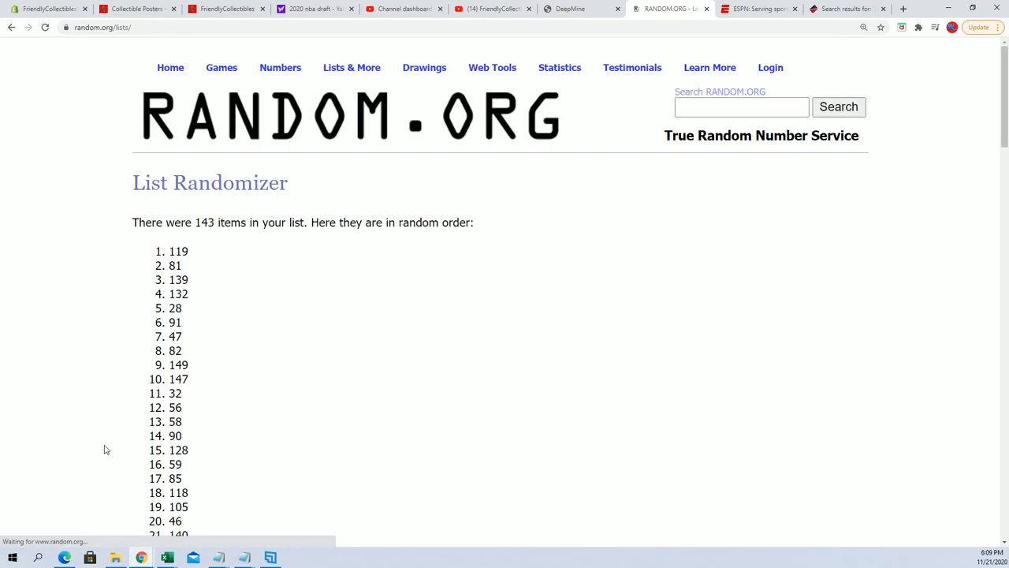
pyautogui.scroll(-3)
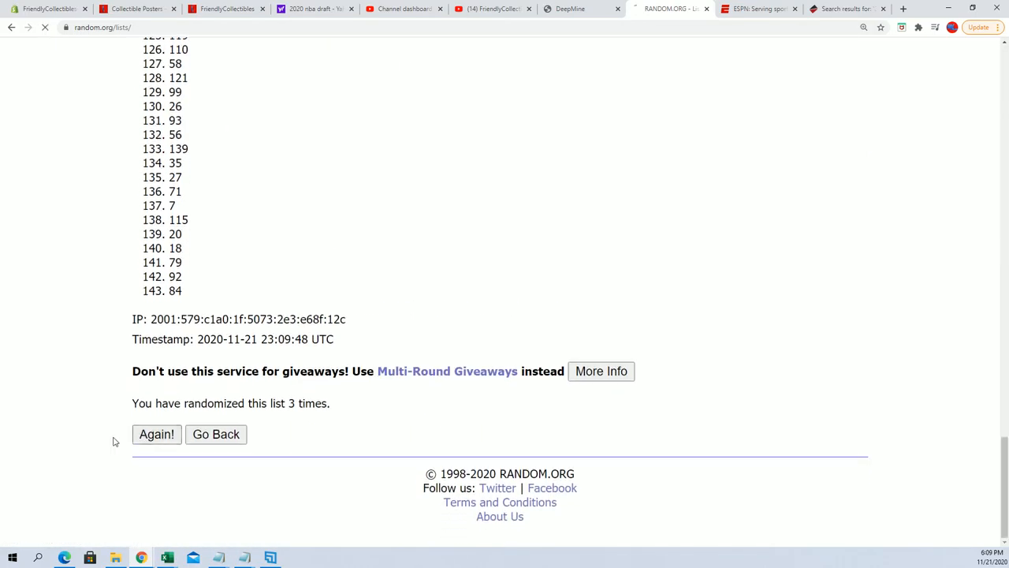
pyautogui.click(156, 434)
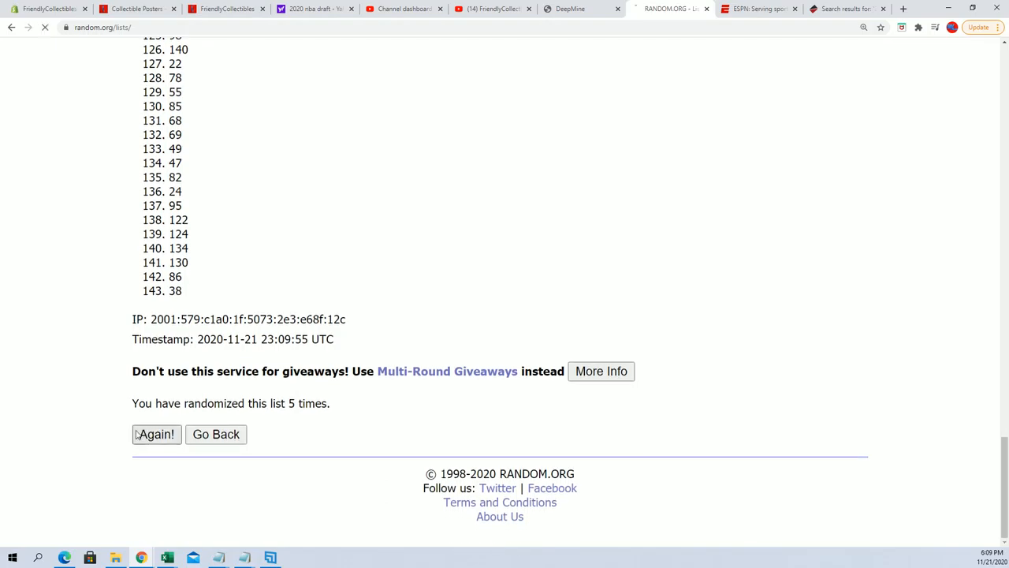
pyautogui.click(156, 433)
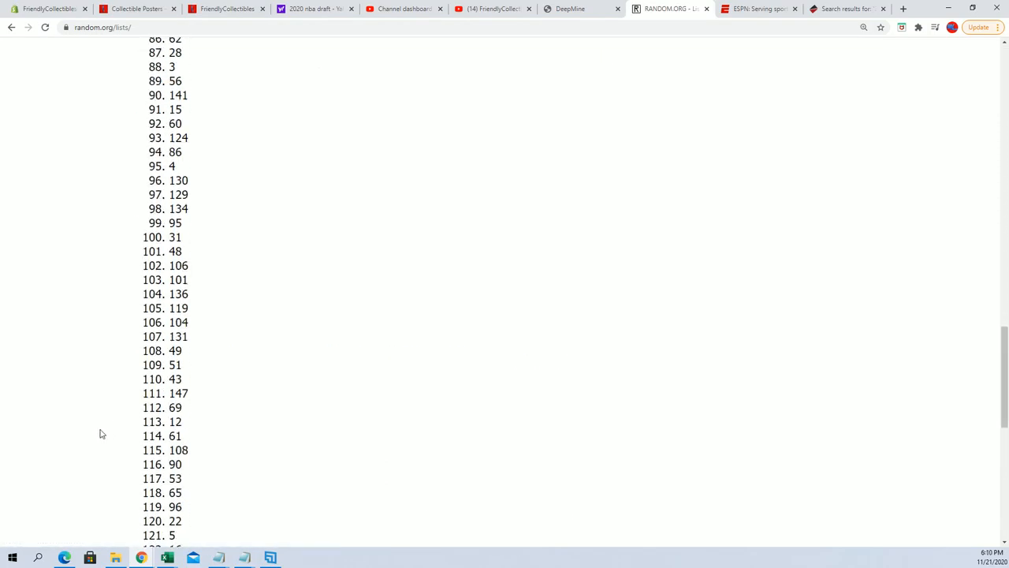
pyautogui.scroll(-3)
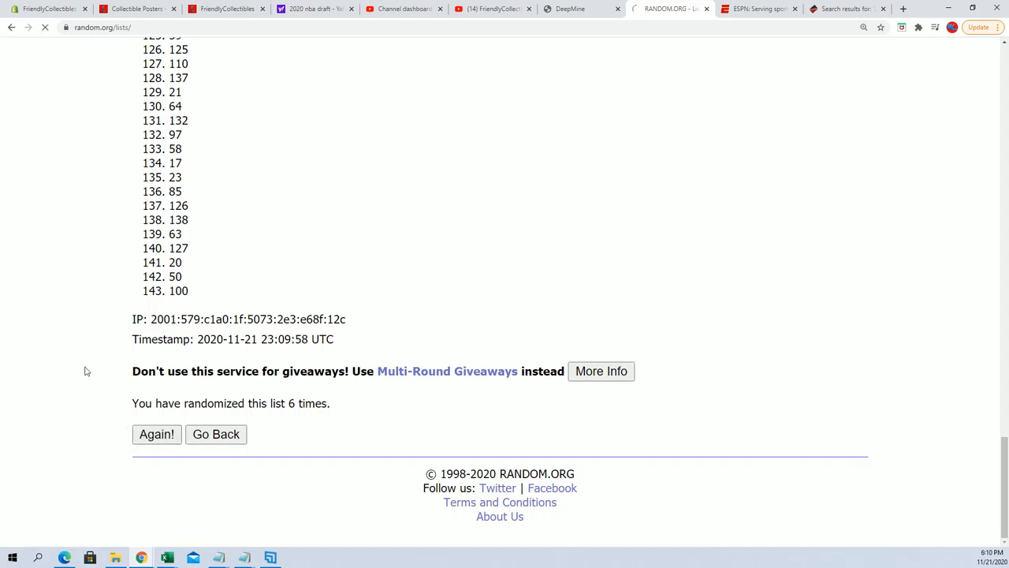
pyautogui.click(156, 434)
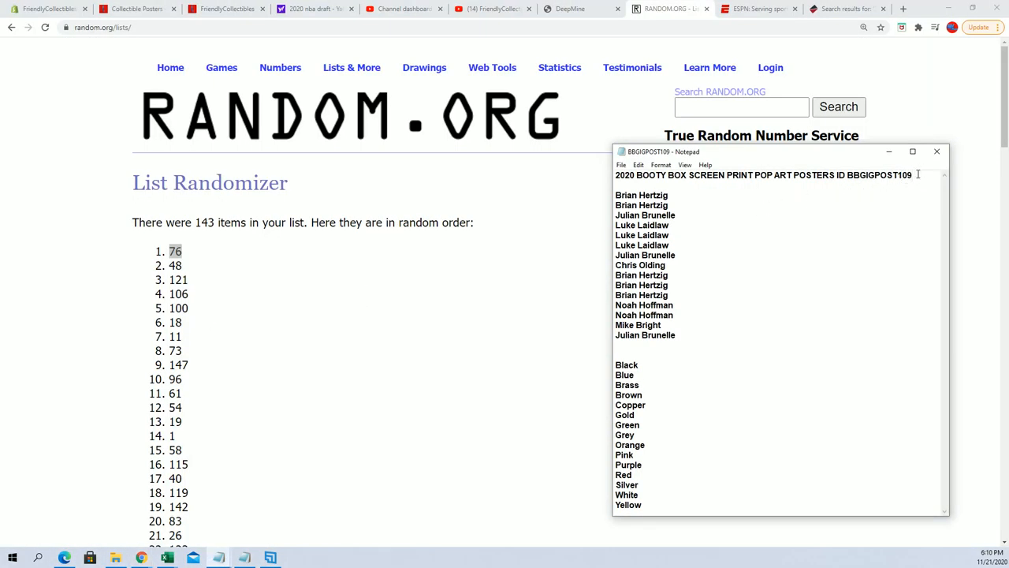
# Append 'tube 76' to the BBGIGPOST109 header line in Notepad.
pyautogui.write('tube')
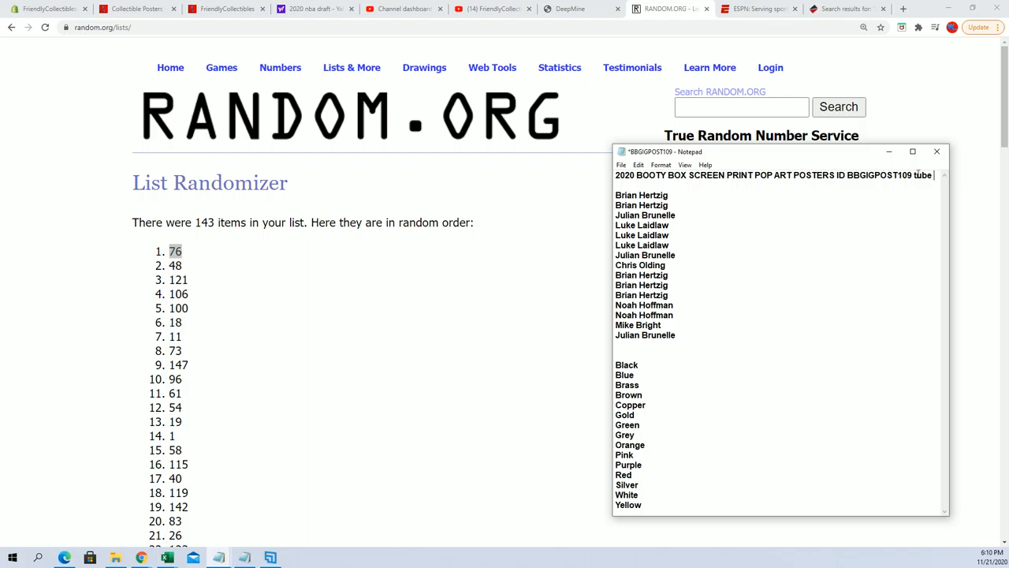
pyautogui.write('76')
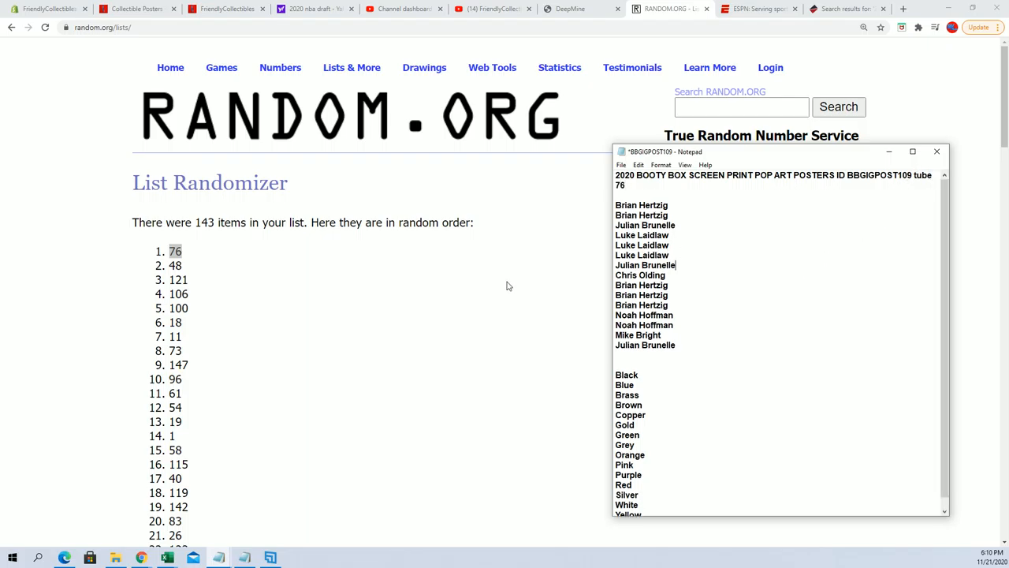
pyautogui.click(352, 67)
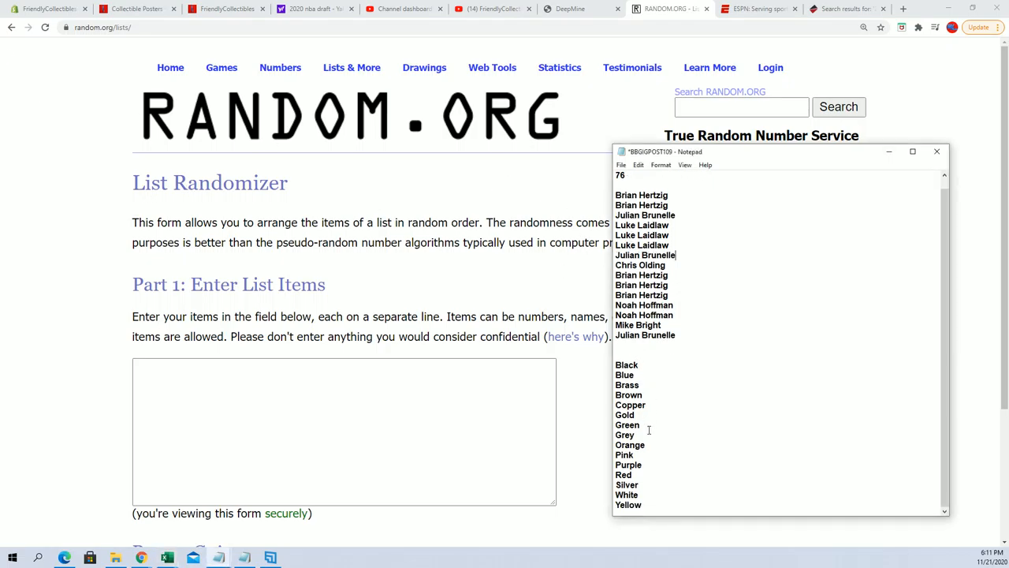
# Reshuffle the fifteen colour names until Green is first and Red last, then select them.
pyautogui.moveTo(626, 364); pyautogui.dragTo(628, 504)
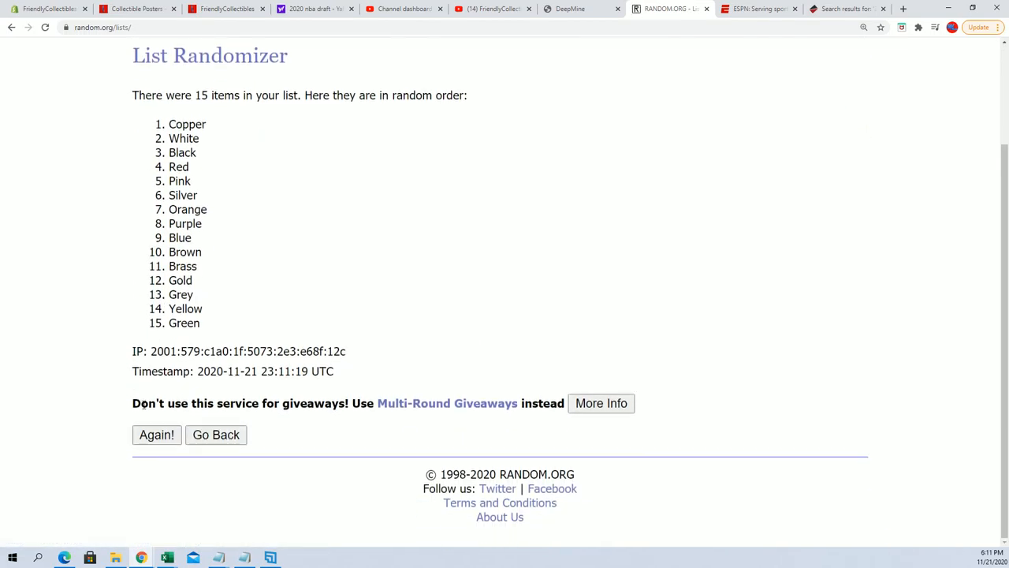
pyautogui.click(156, 435)
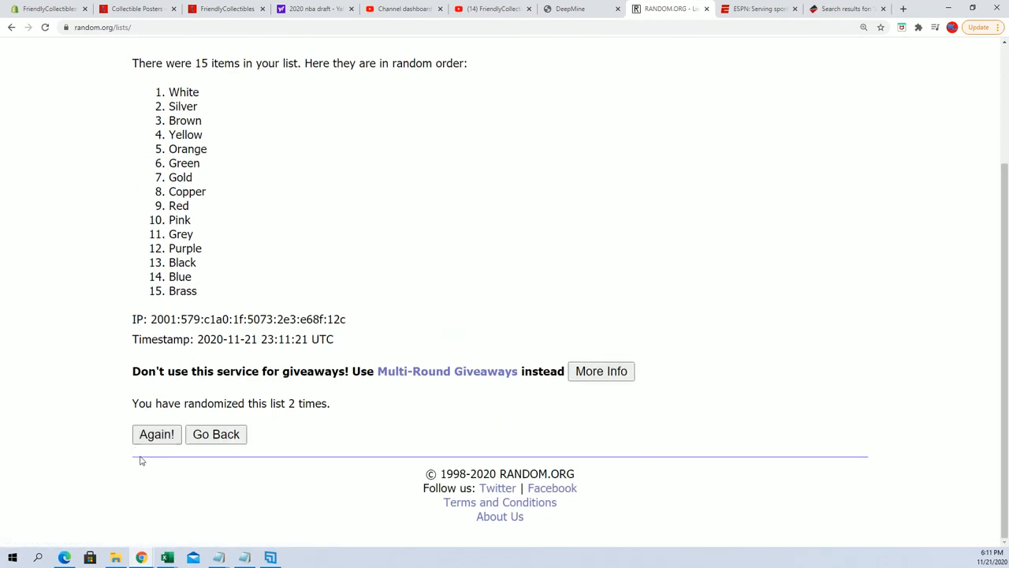
pyautogui.click(156, 434)
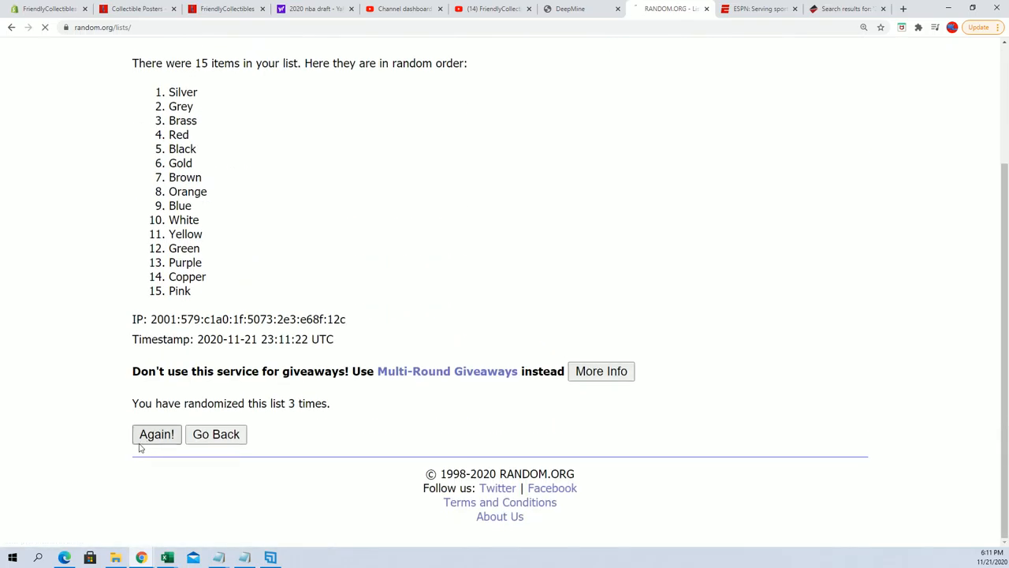
pyautogui.click(156, 433)
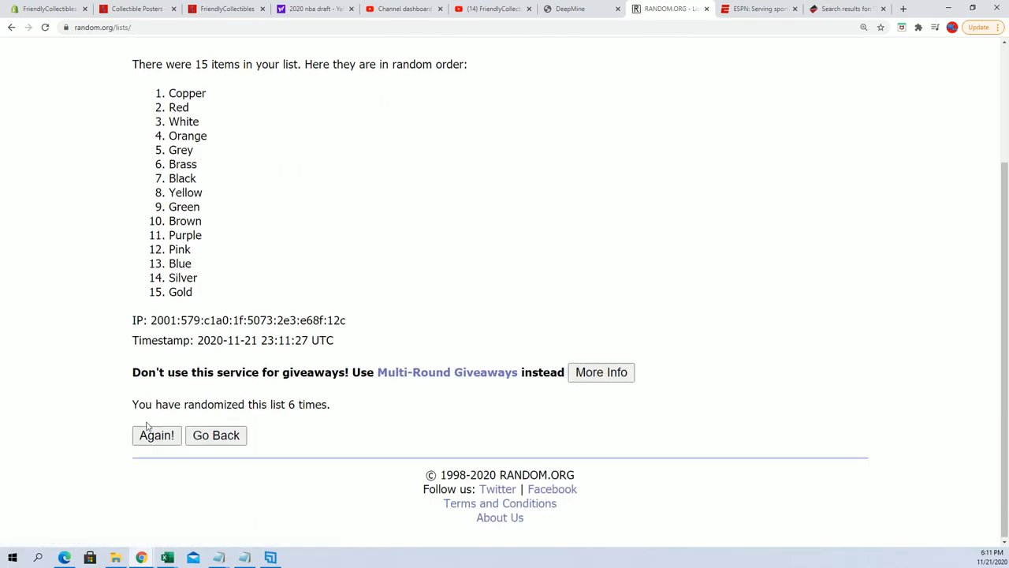
pyautogui.click(156, 434)
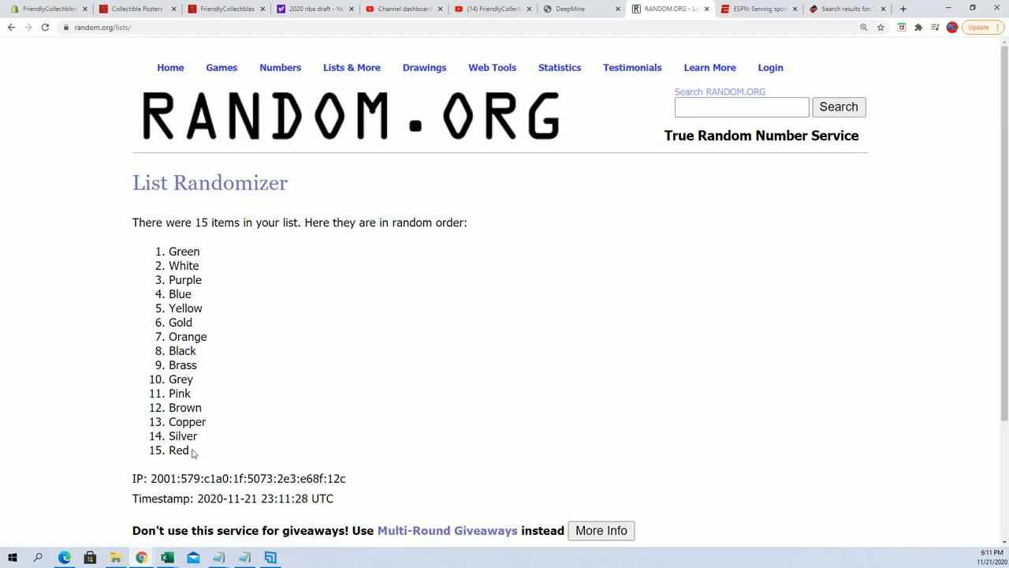
pyautogui.moveTo(183, 250); pyautogui.dragTo(178, 450)
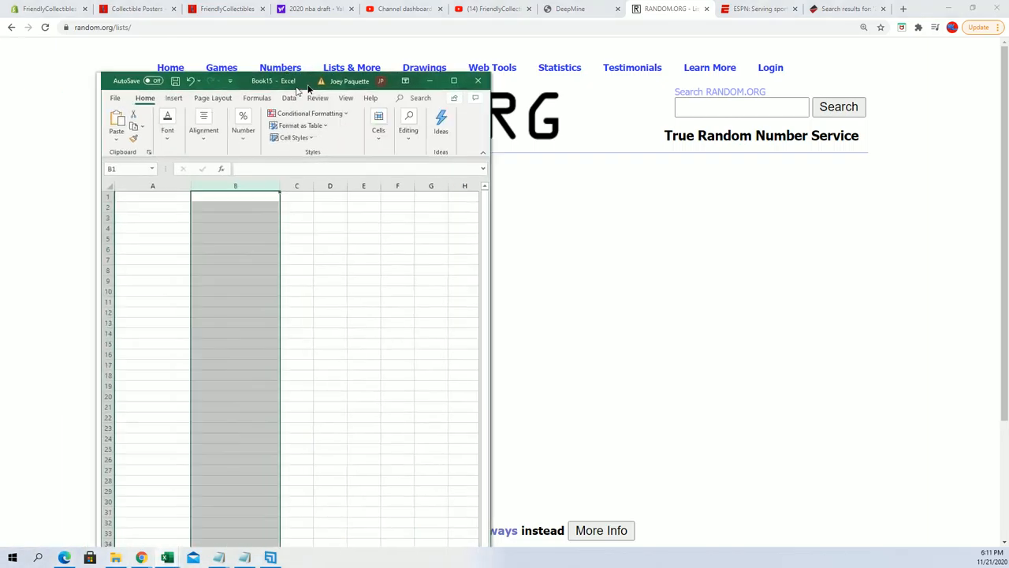
# Position the blank Book15 workbook, then return to the browser's shuffled colour results.
pyautogui.click(454, 80)
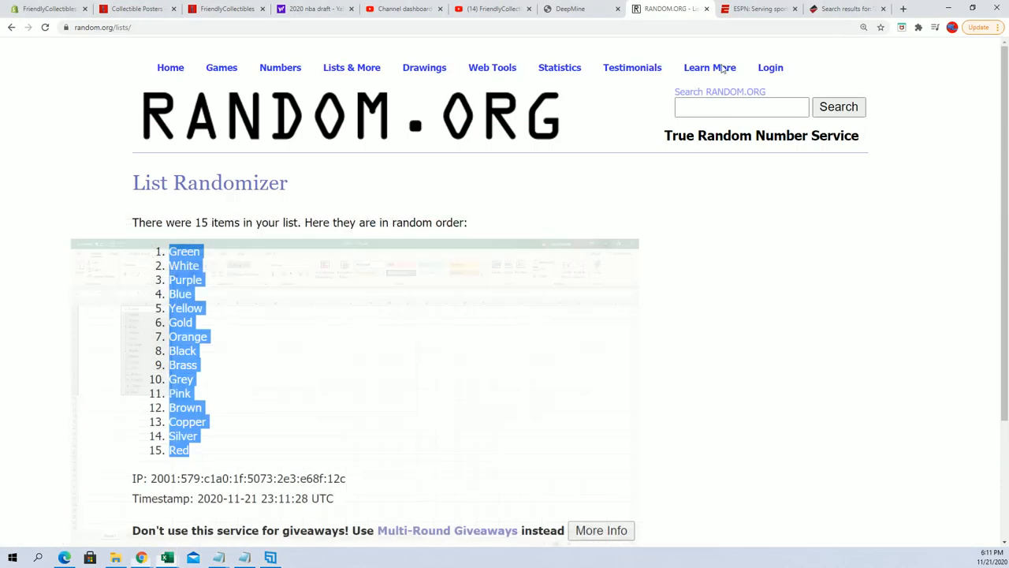
pyautogui.click(351, 67)
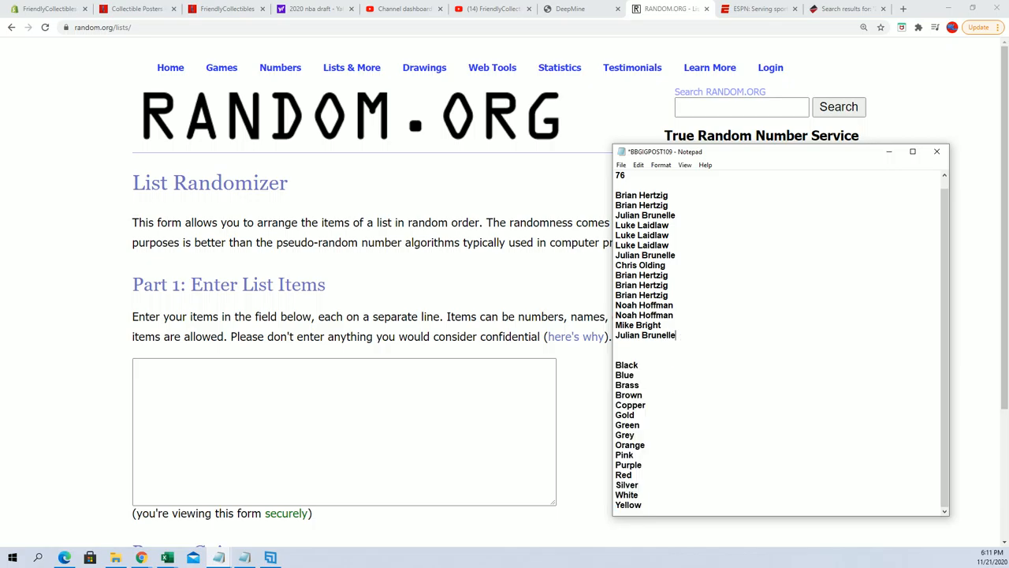
# Paste the 15 buyer names, shuffle them repeatedly, and copy the final order.
pyautogui.rightClick(643, 225)
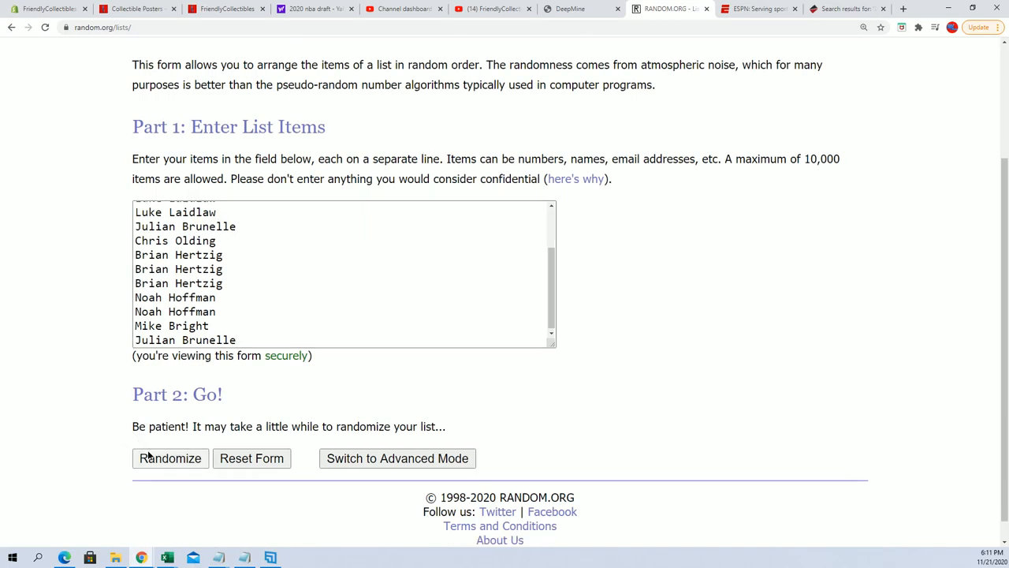
pyautogui.click(169, 458)
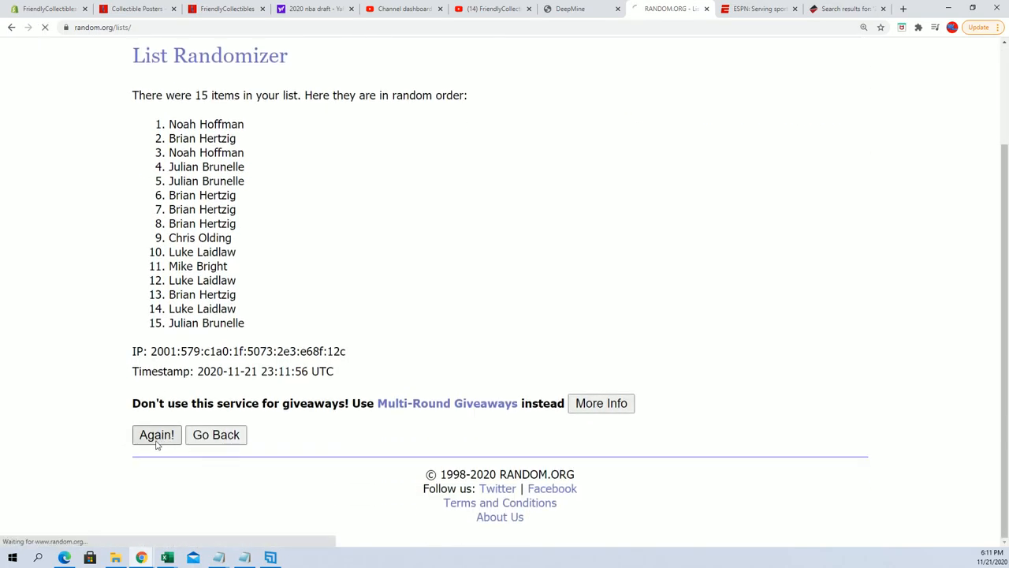
pyautogui.click(156, 434)
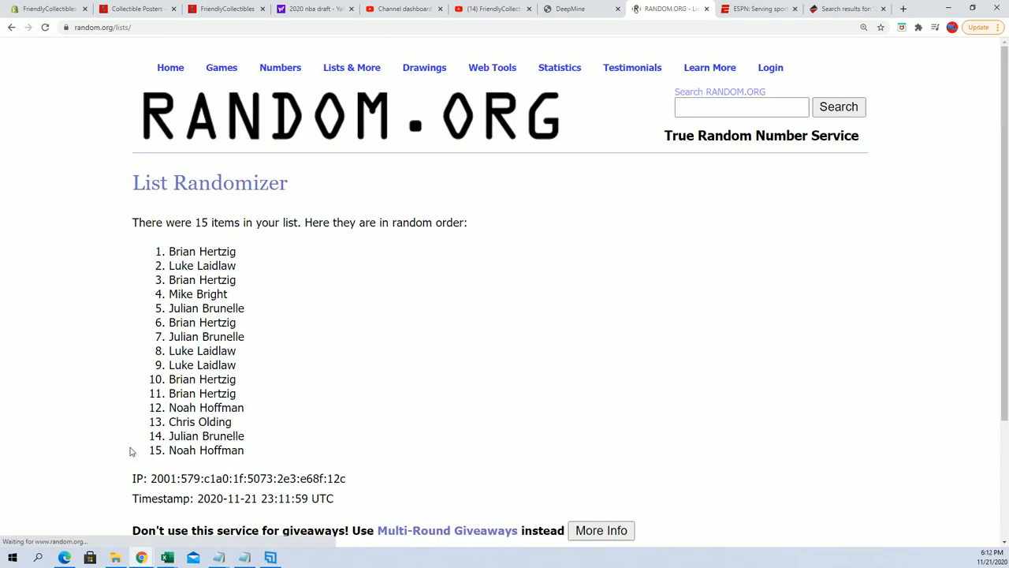
pyautogui.click(156, 512)
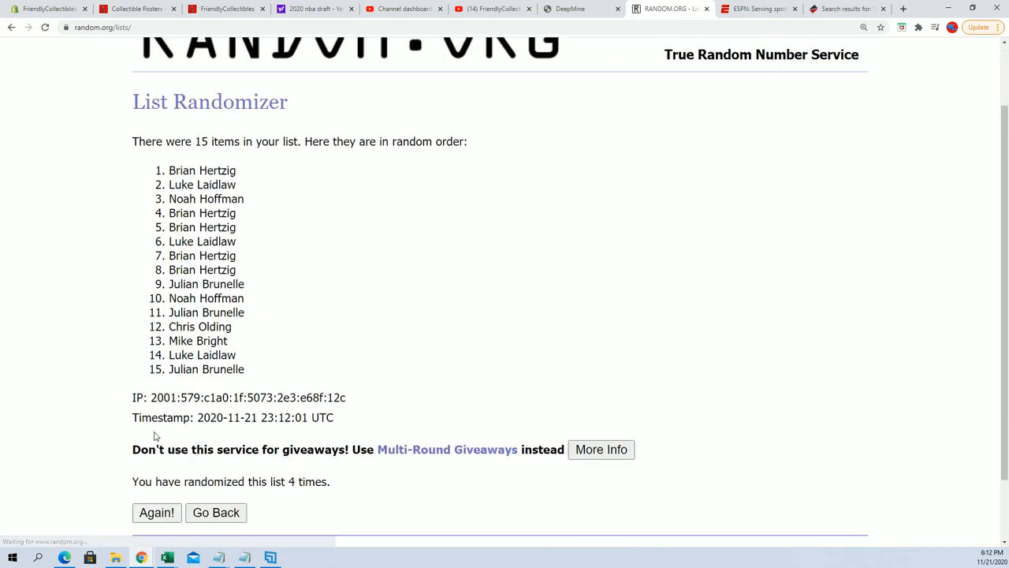
pyautogui.click(156, 513)
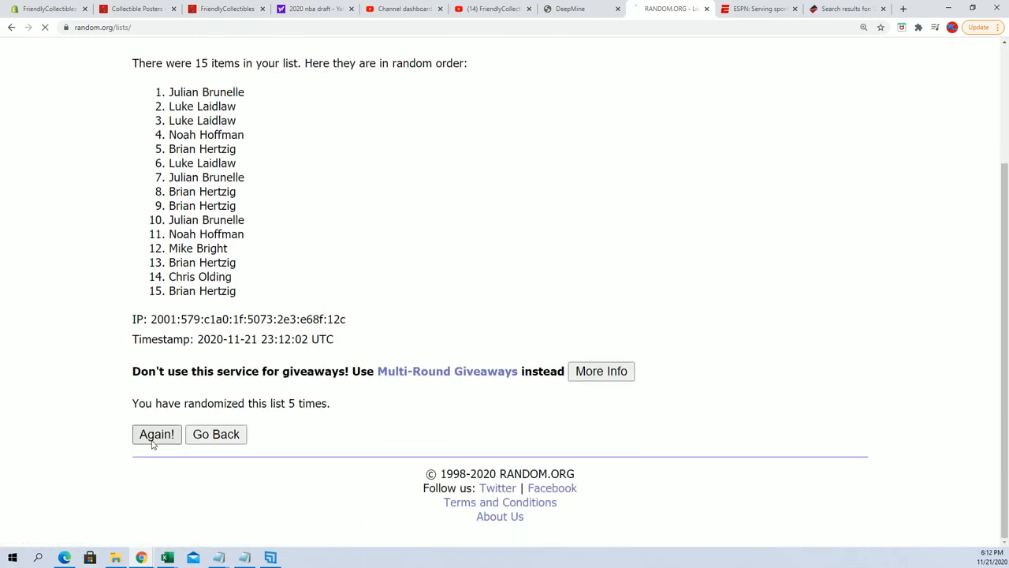
pyautogui.click(156, 433)
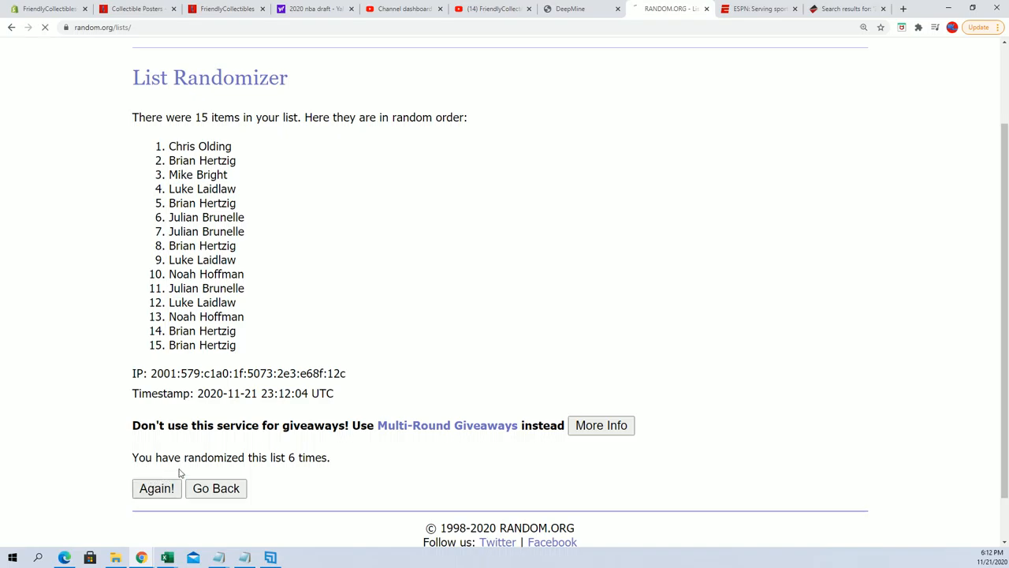
pyautogui.click(156, 488)
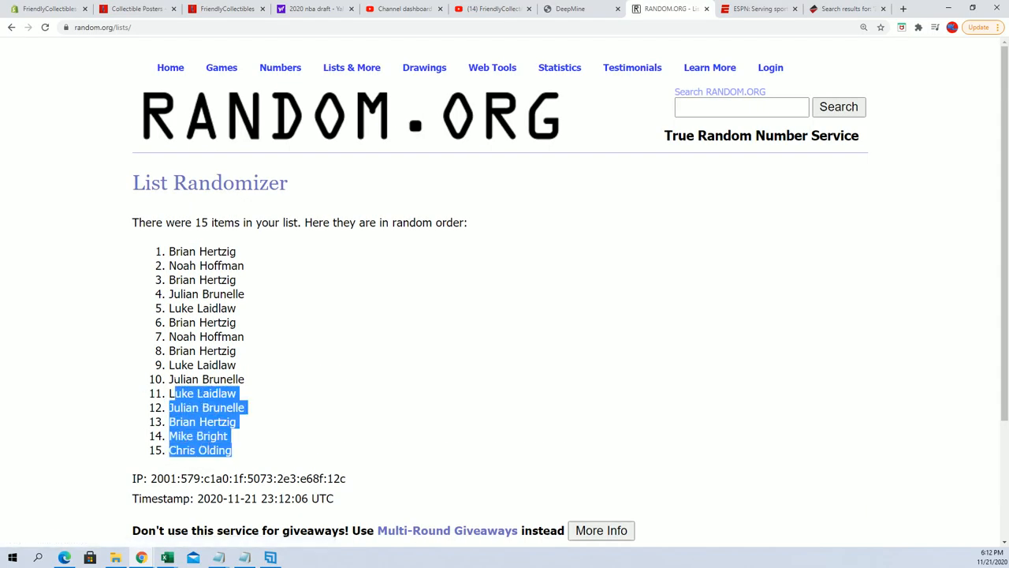
pyautogui.rightClick(193, 266)
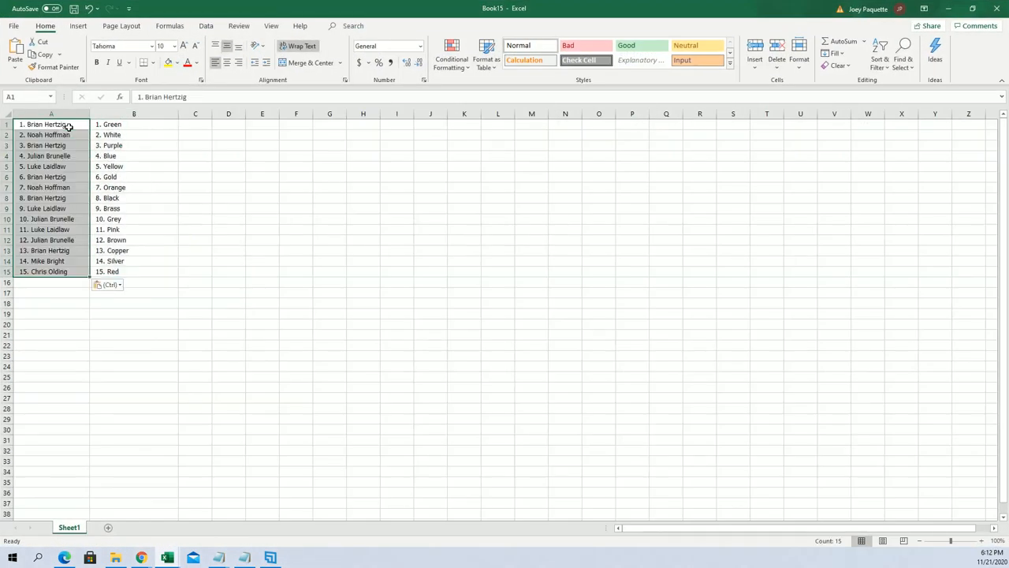
# Widen Excel column A to fit the pasted buyer names.
pyautogui.moveTo(89, 114); pyautogui.dragTo(89, 114)
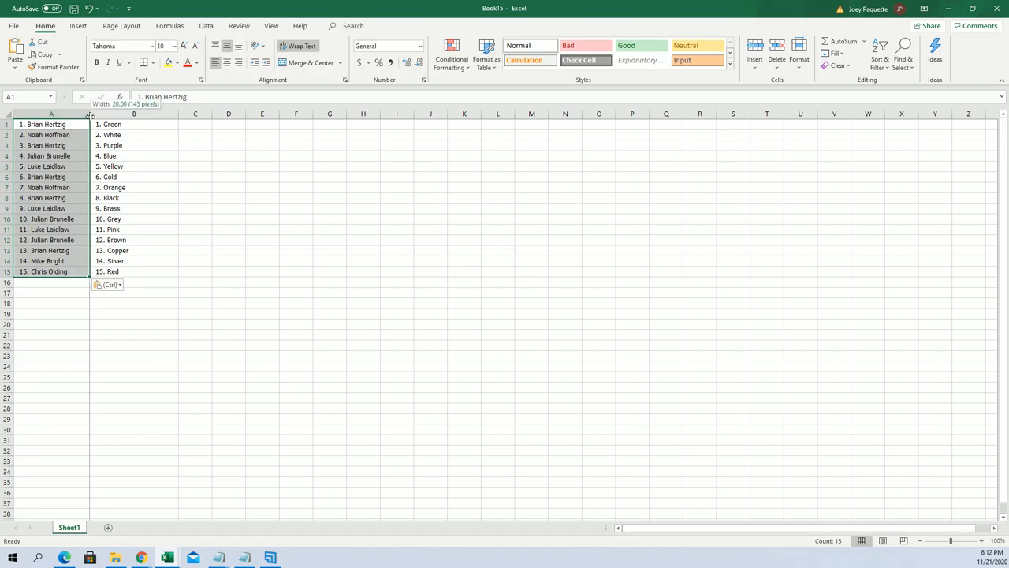
pyautogui.moveTo(89, 114); pyautogui.dragTo(79, 113)
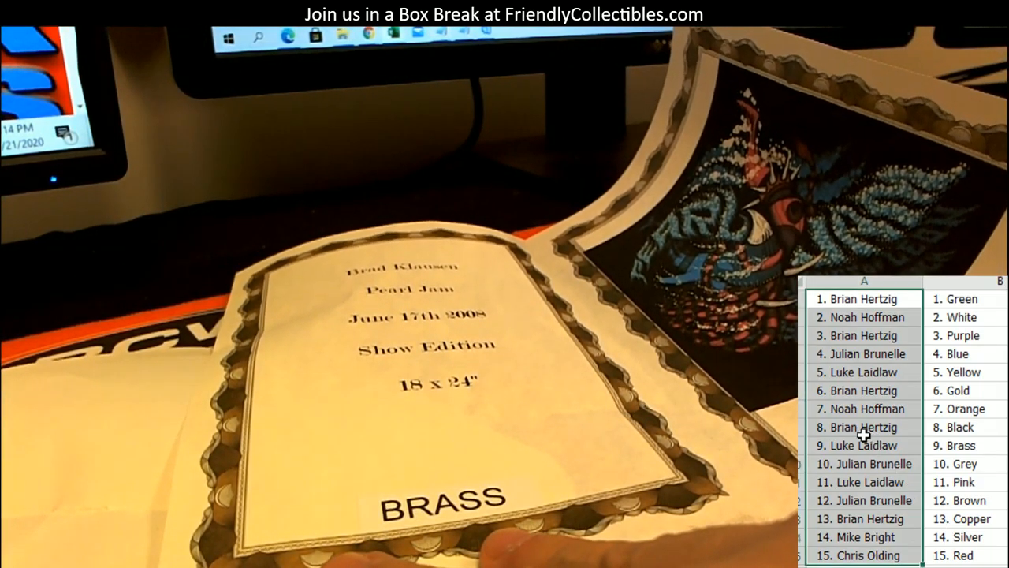
# Show tube 76's BRASS-labelled Pearl Jam Show Edition 18 x 24" poster on camera.
pyautogui.click(864, 445)
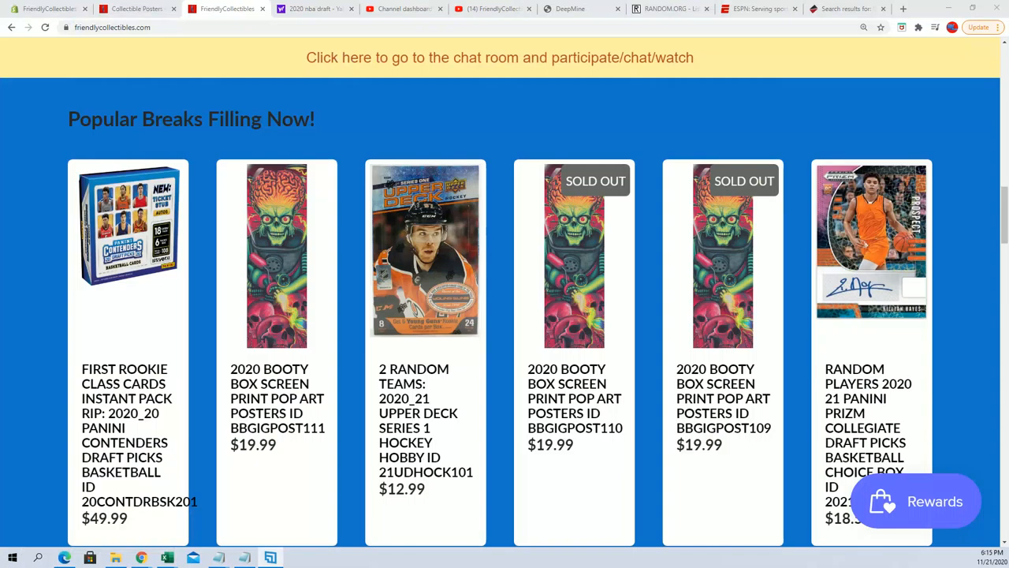
# Open the FriendlyCollectibles Bounty List and scroll to the Pearl Jam poster's $200 reward.
pyautogui.scroll(-3)
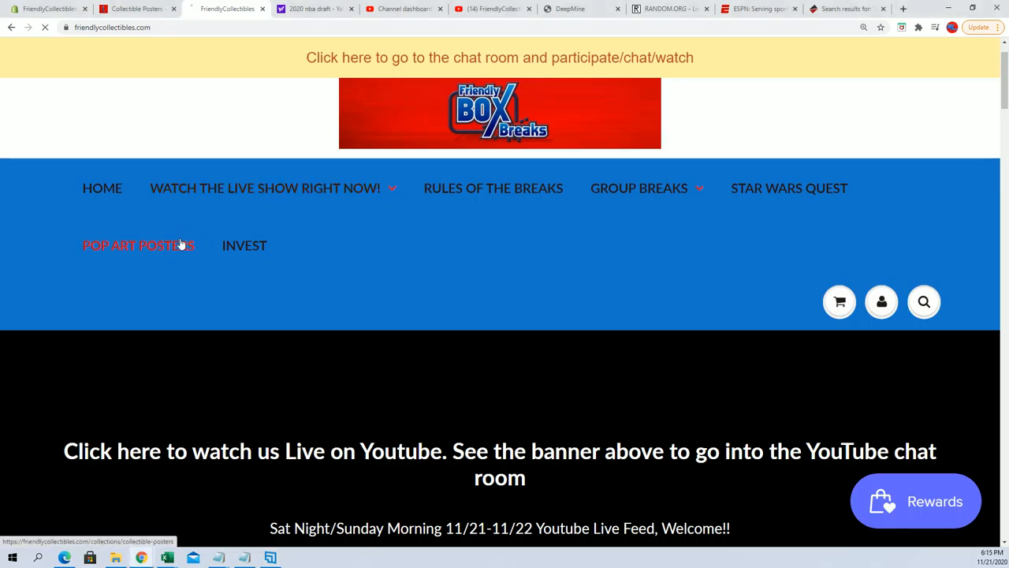
pyautogui.click(139, 245)
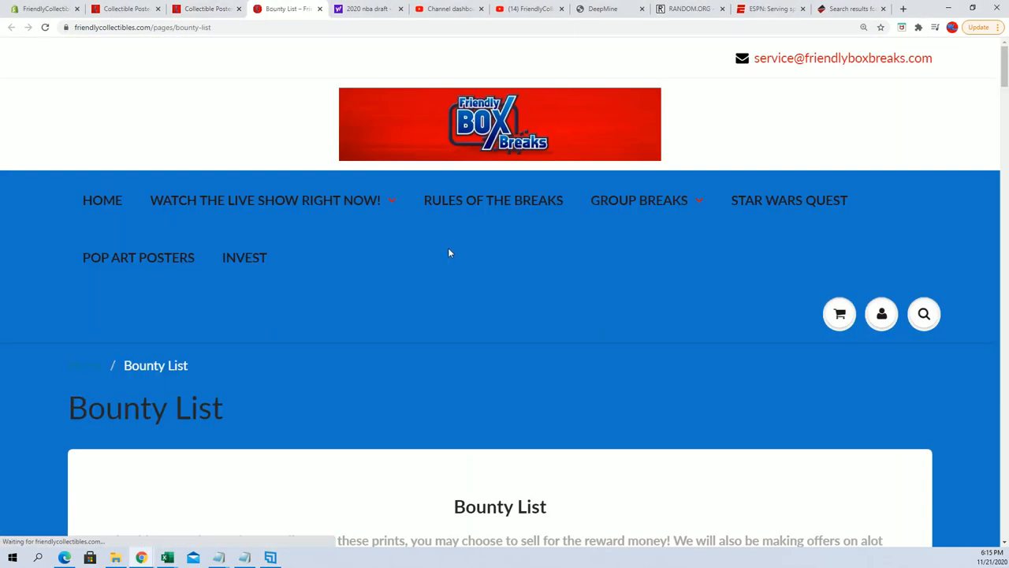
pyautogui.scroll(-3)
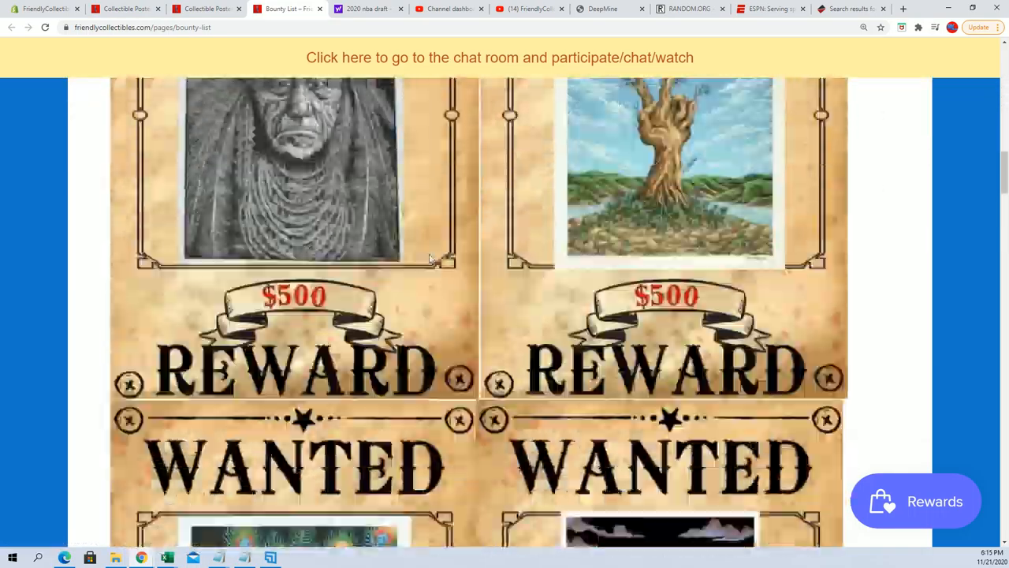
pyautogui.scroll(-3)
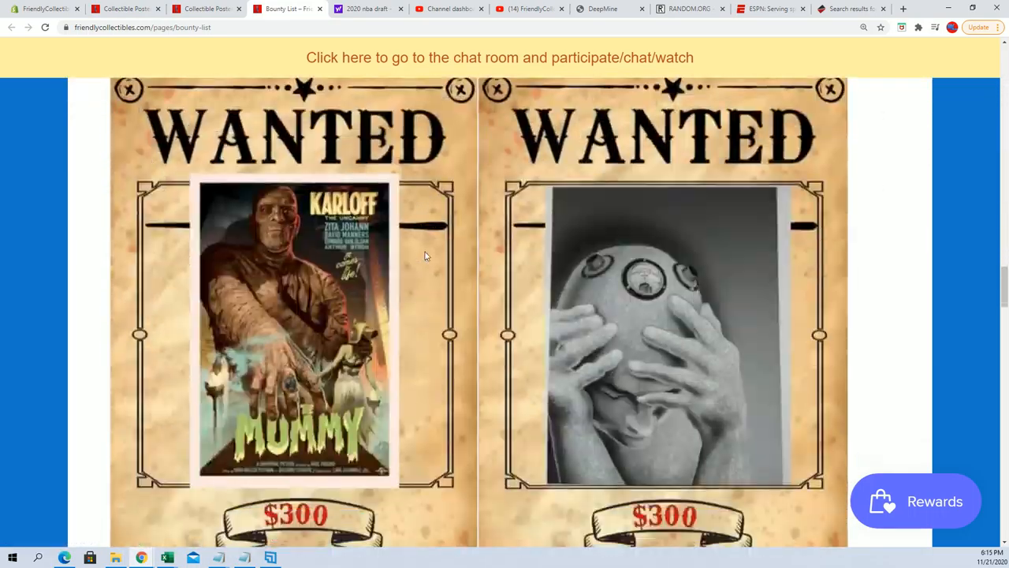
pyautogui.scroll(-3)
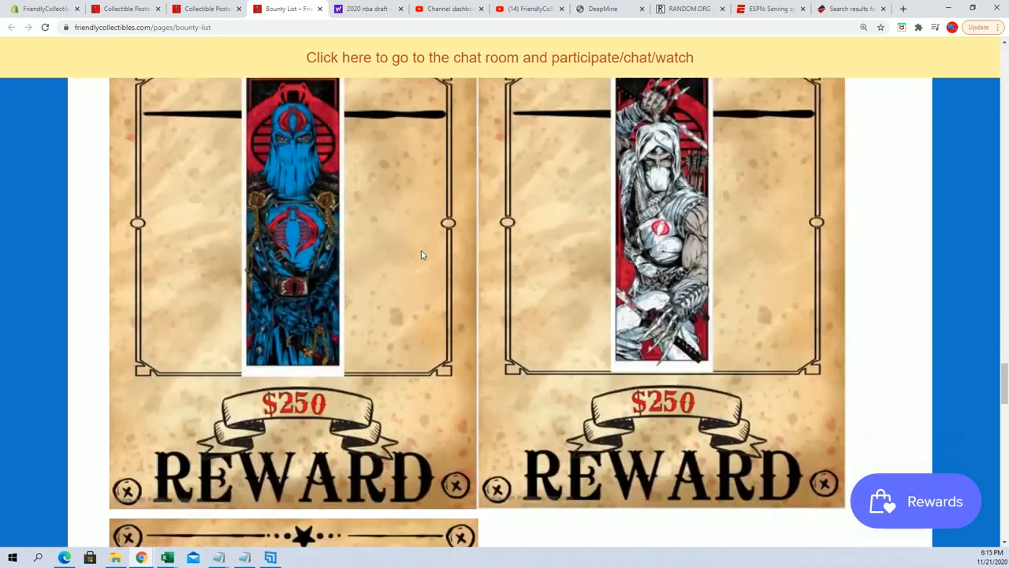
pyautogui.scroll(-3)
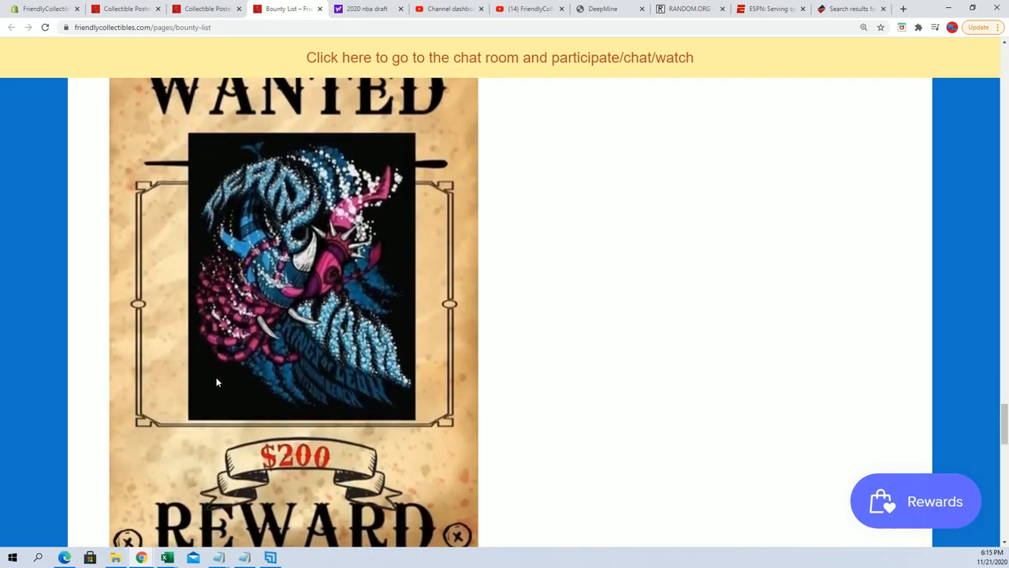
pyautogui.moveTo(306, 207)
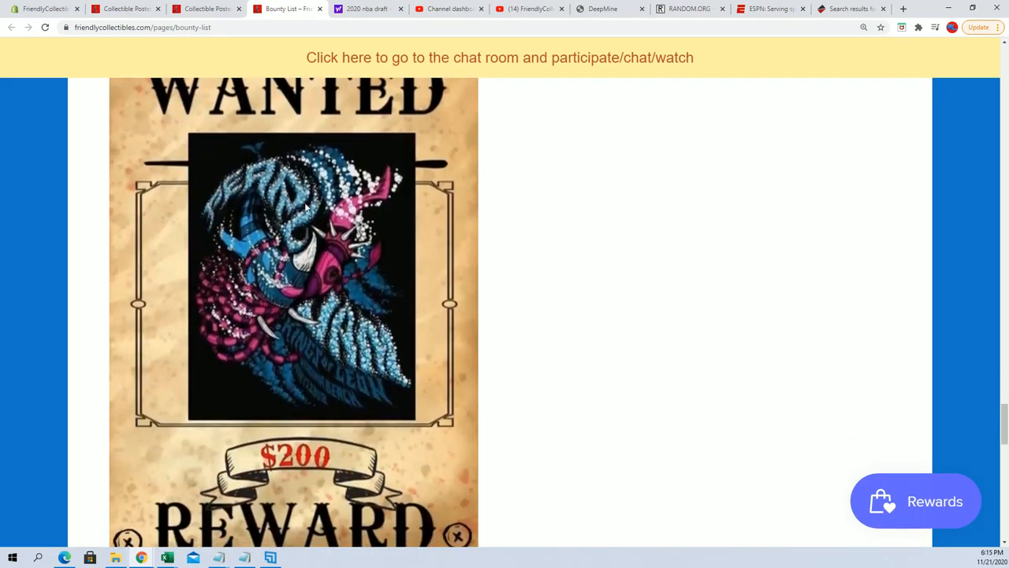